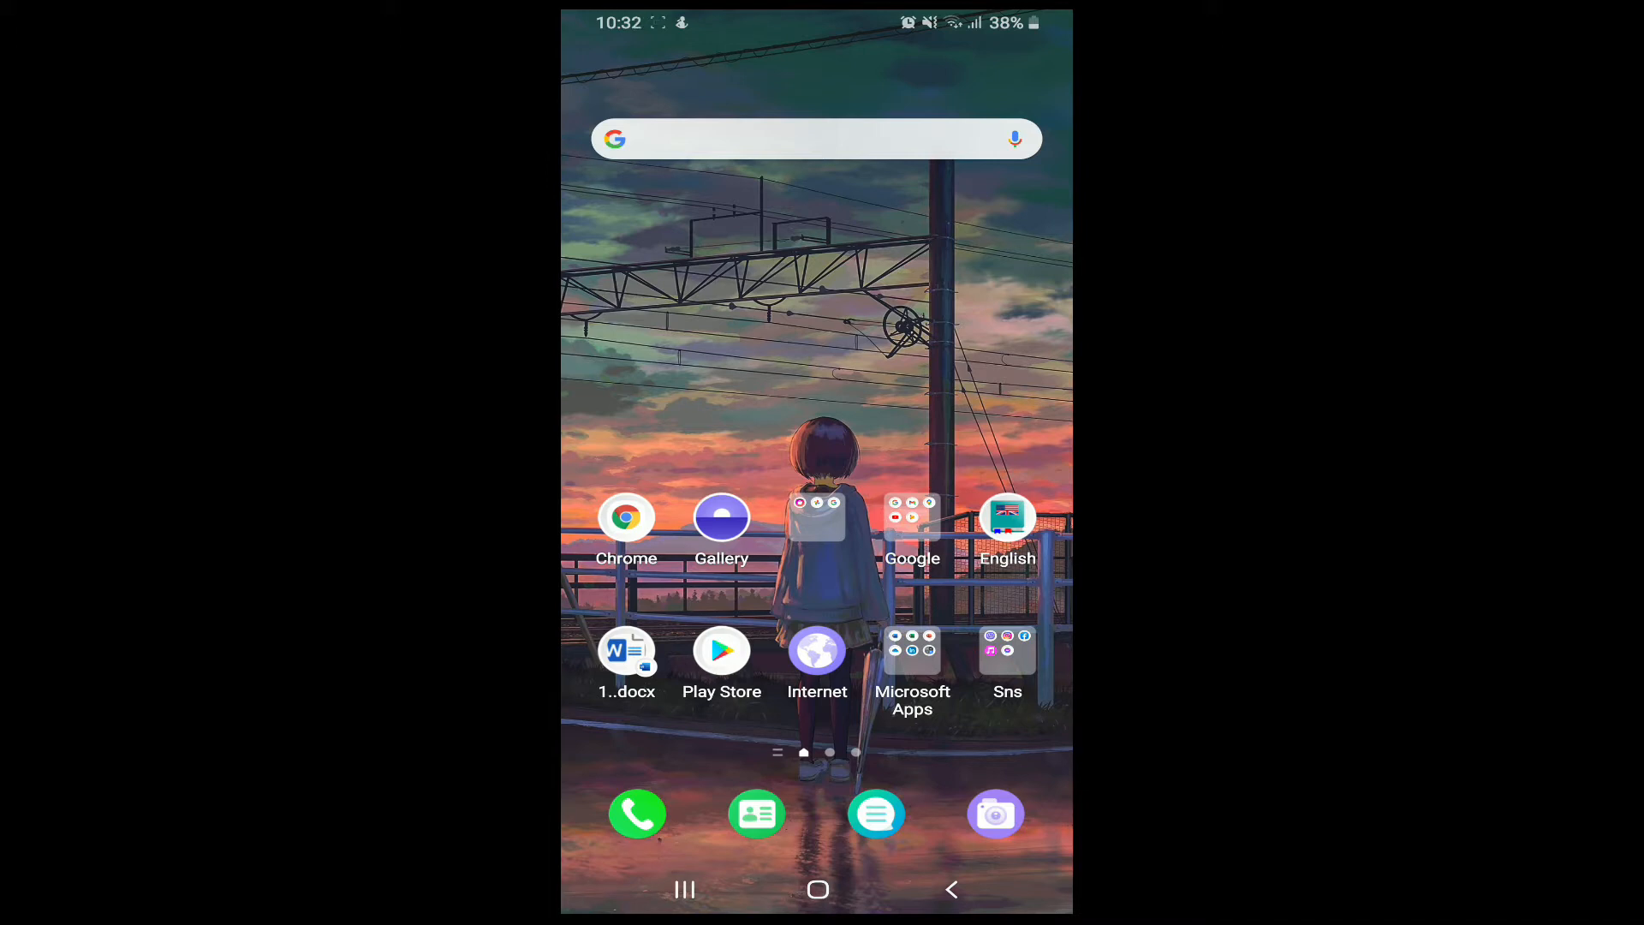
Launch Chrome from the home screen so it shows yahoo.com.
left_click(817, 651)
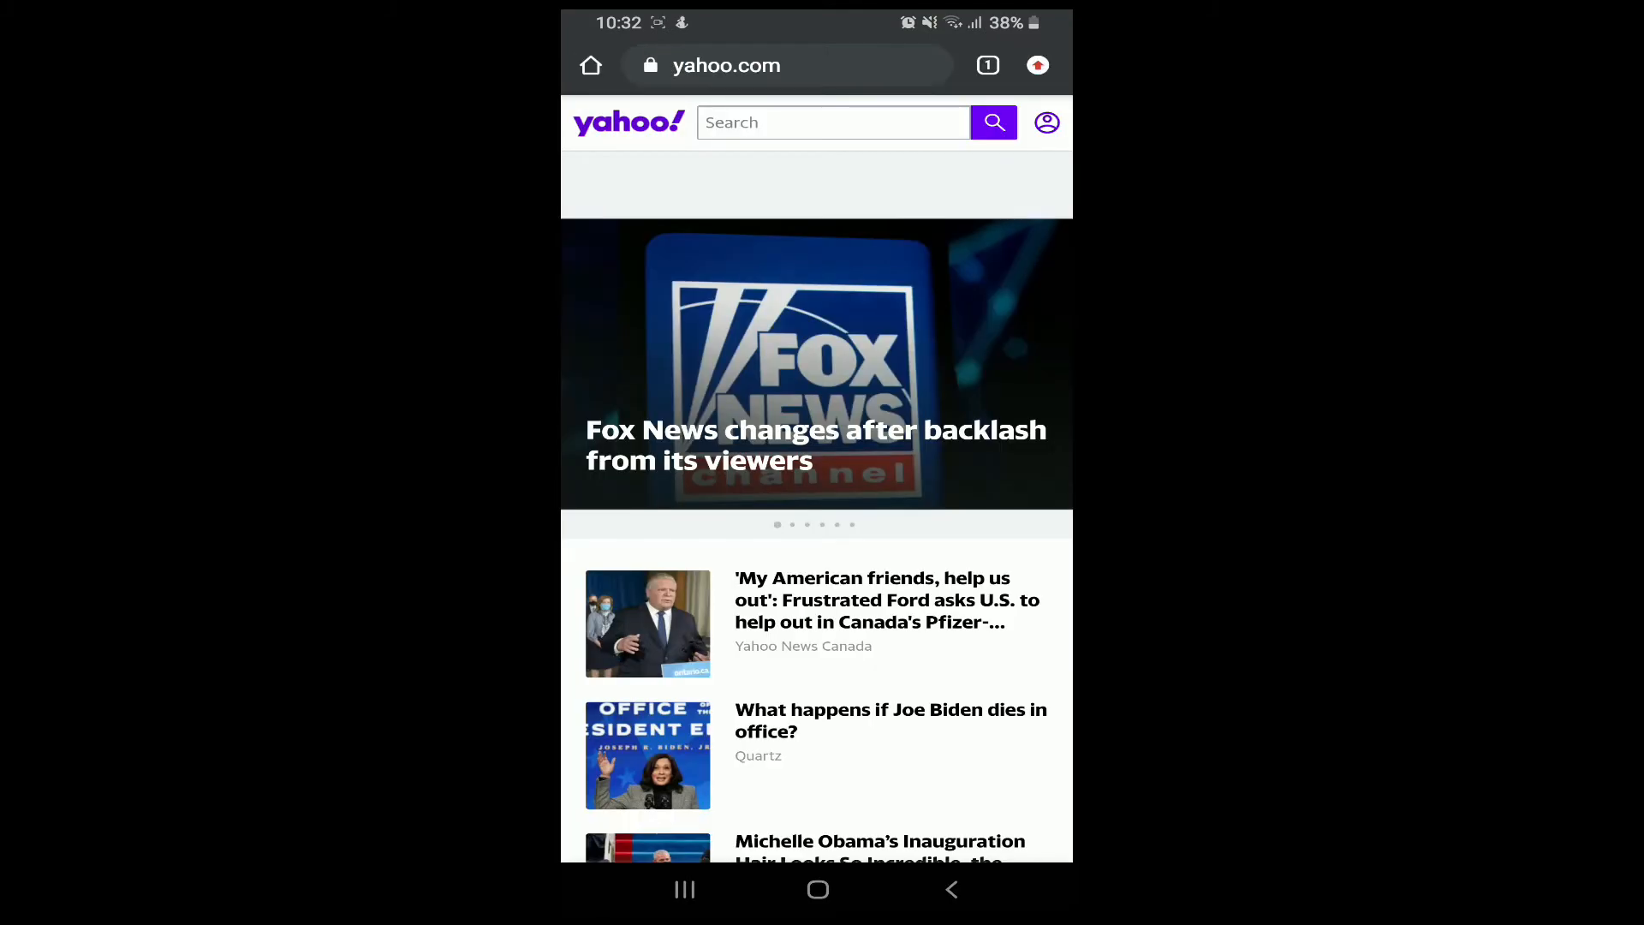
left_click(1045, 124)
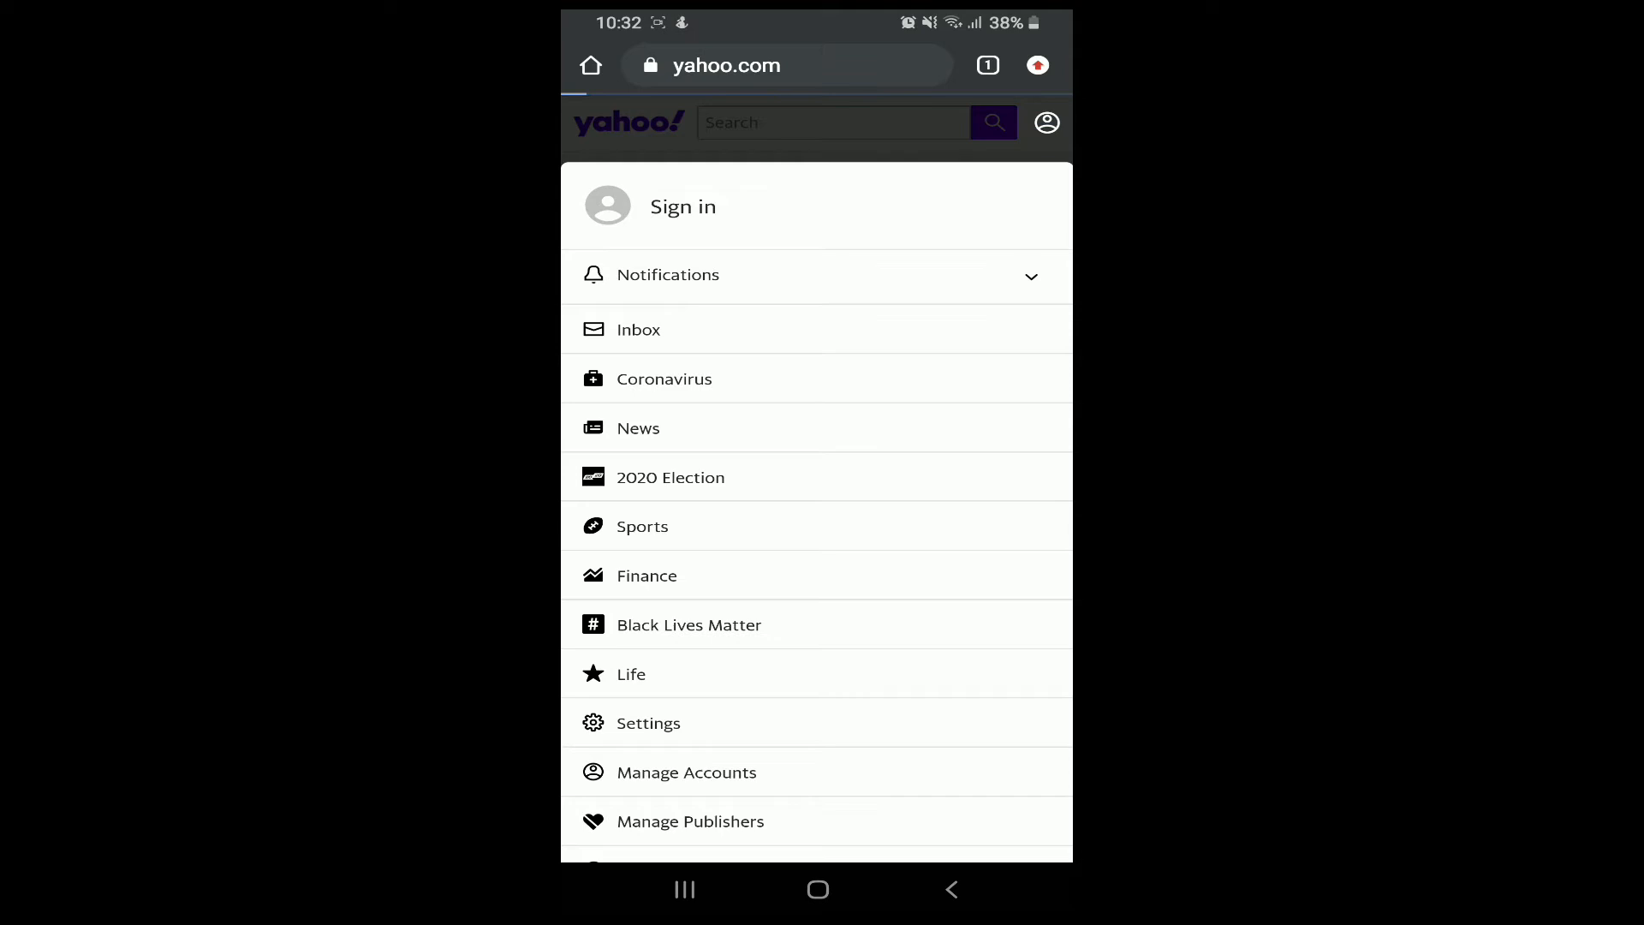
left_click(683, 207)
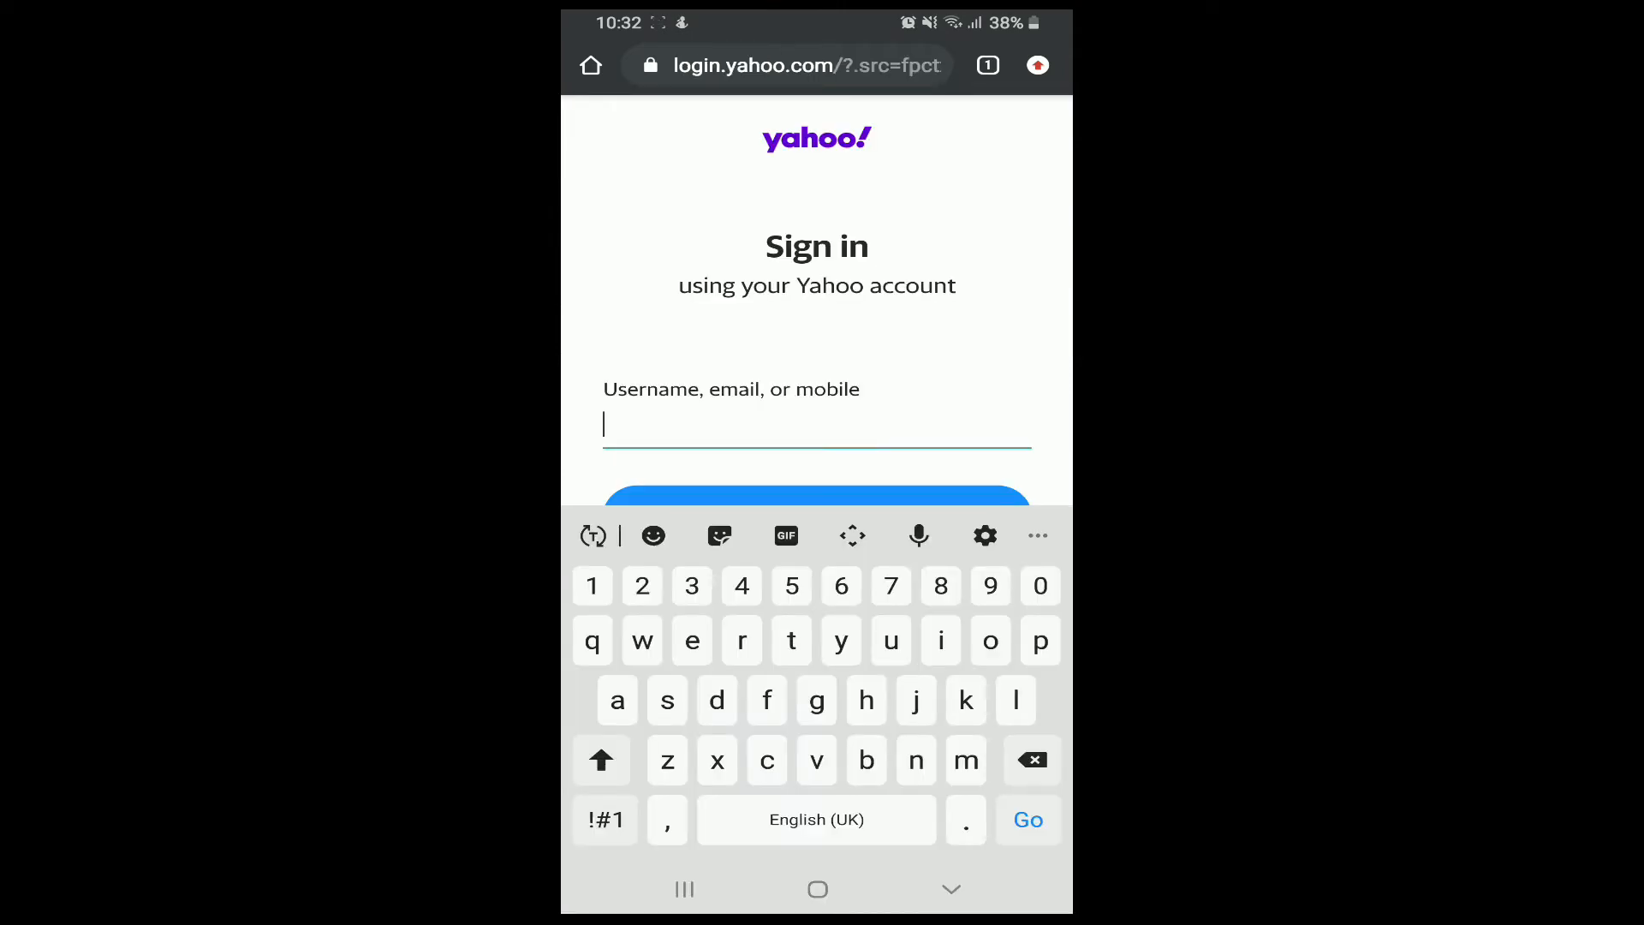
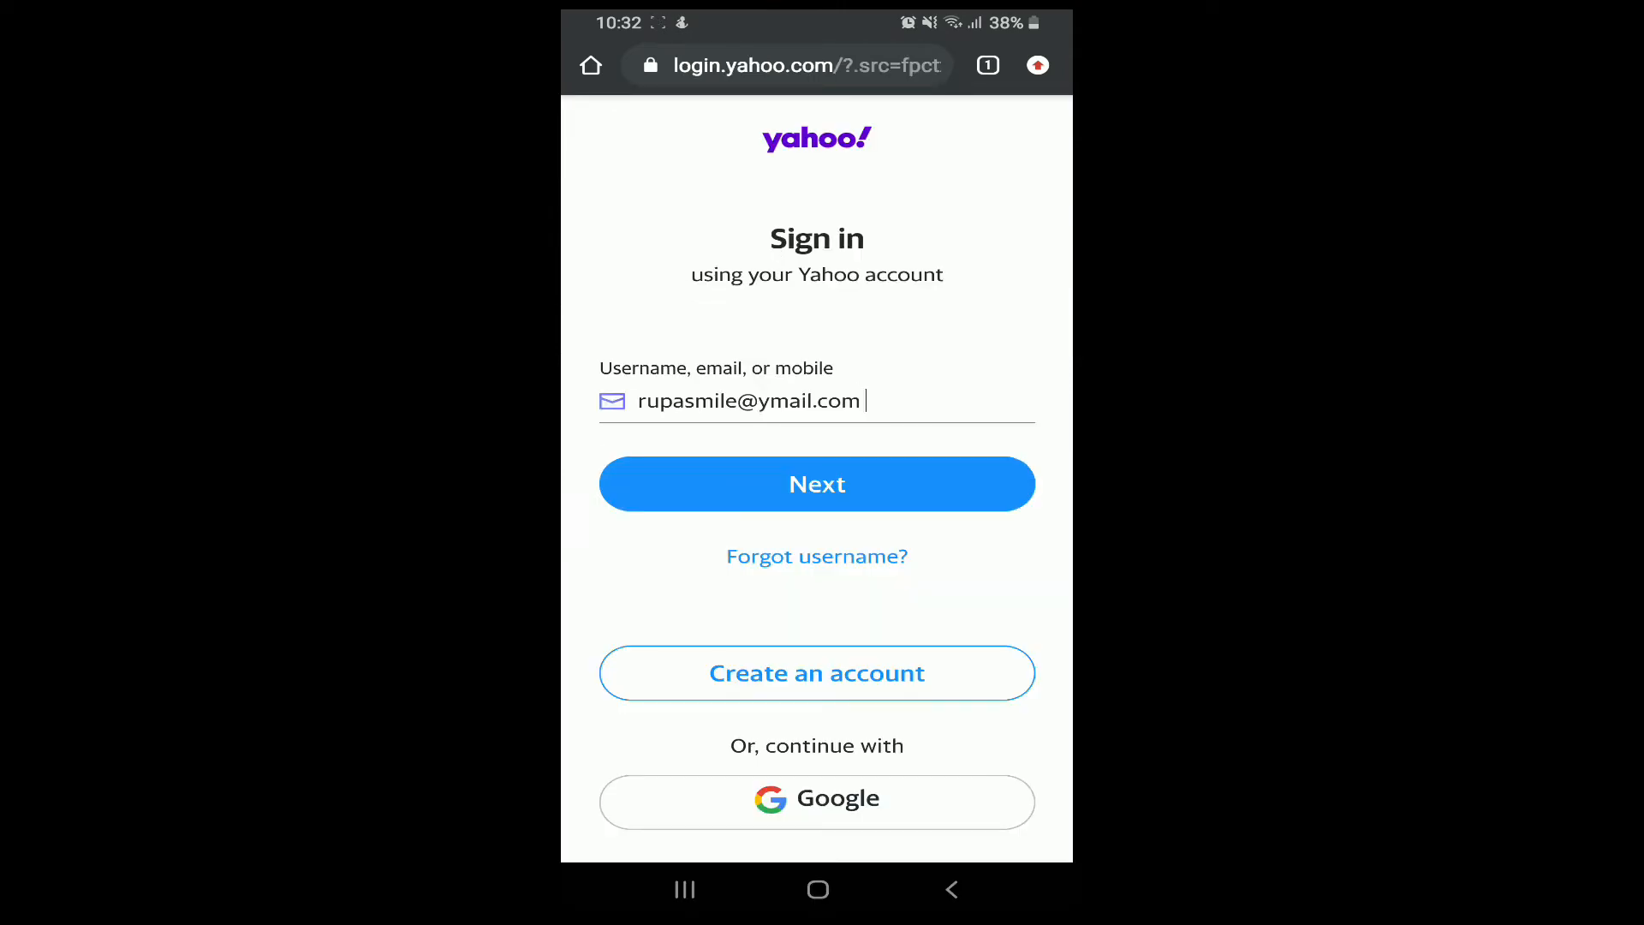
Continue past the username, choose Forgot password, and request an emailed code.
left_click(815, 483)
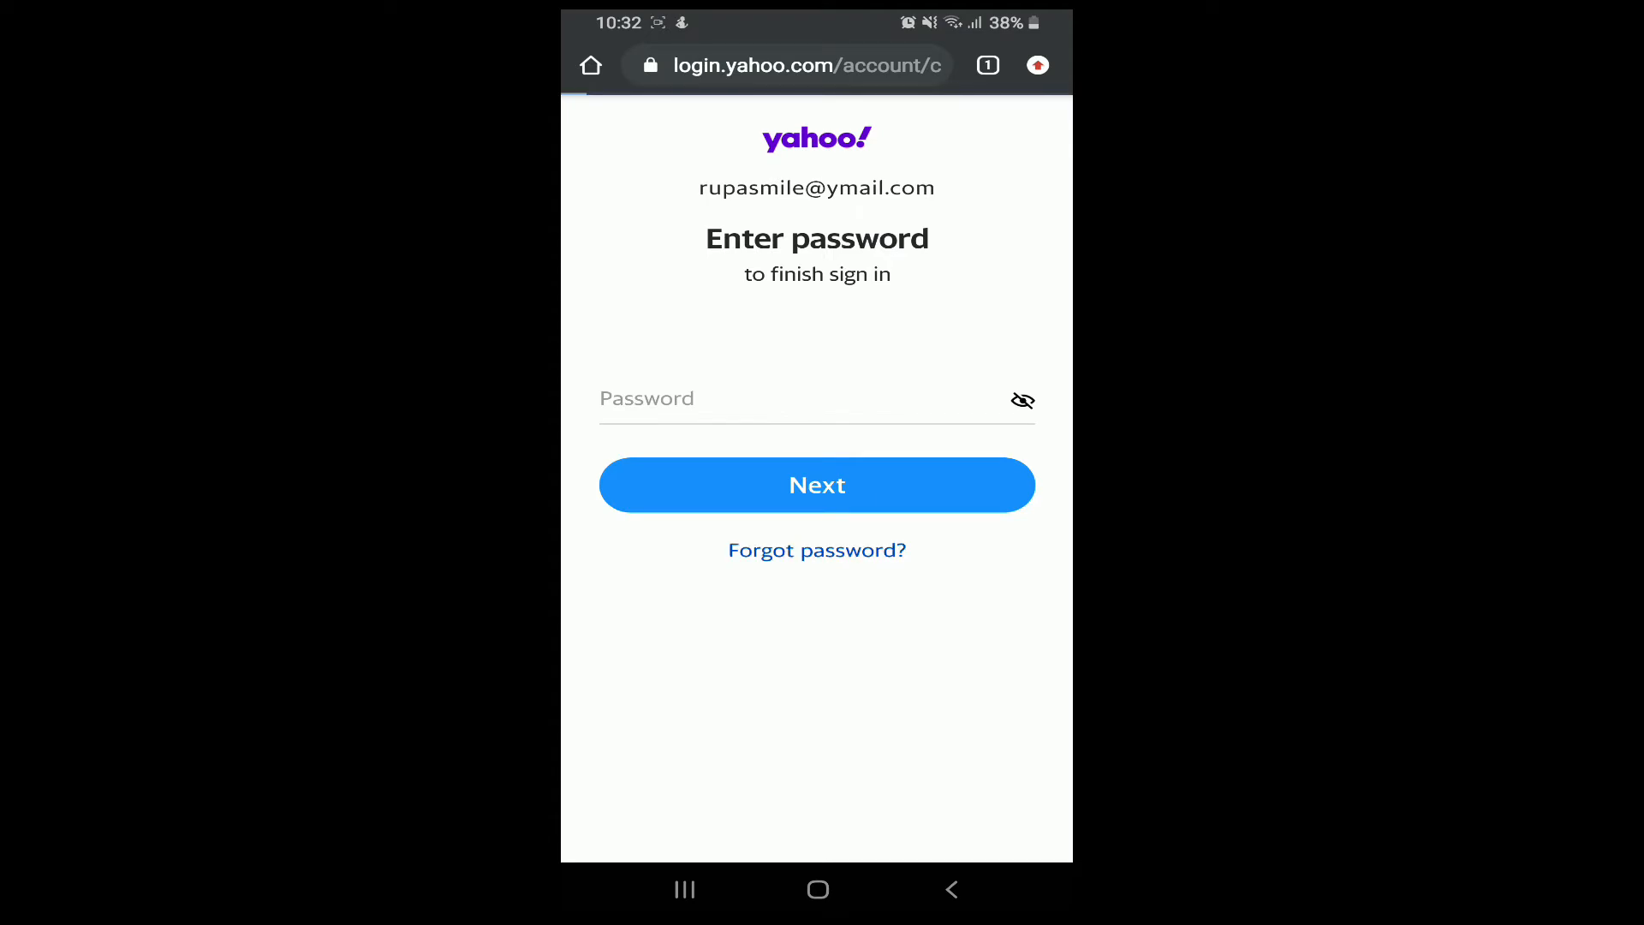
left_click(815, 485)
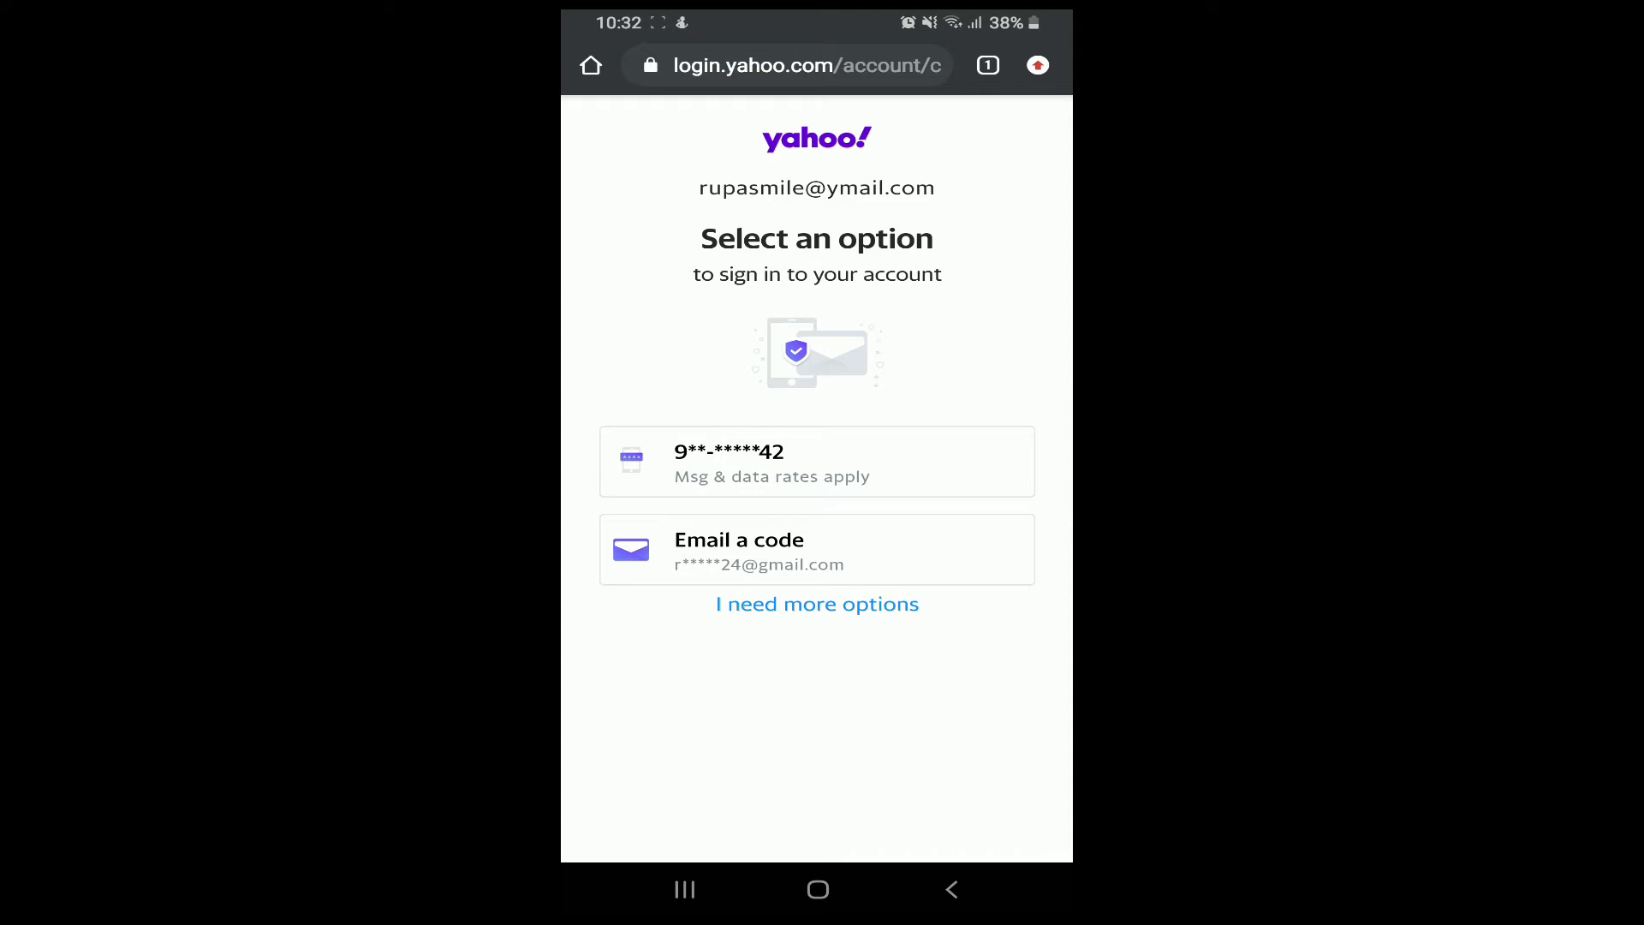
left_click(815, 549)
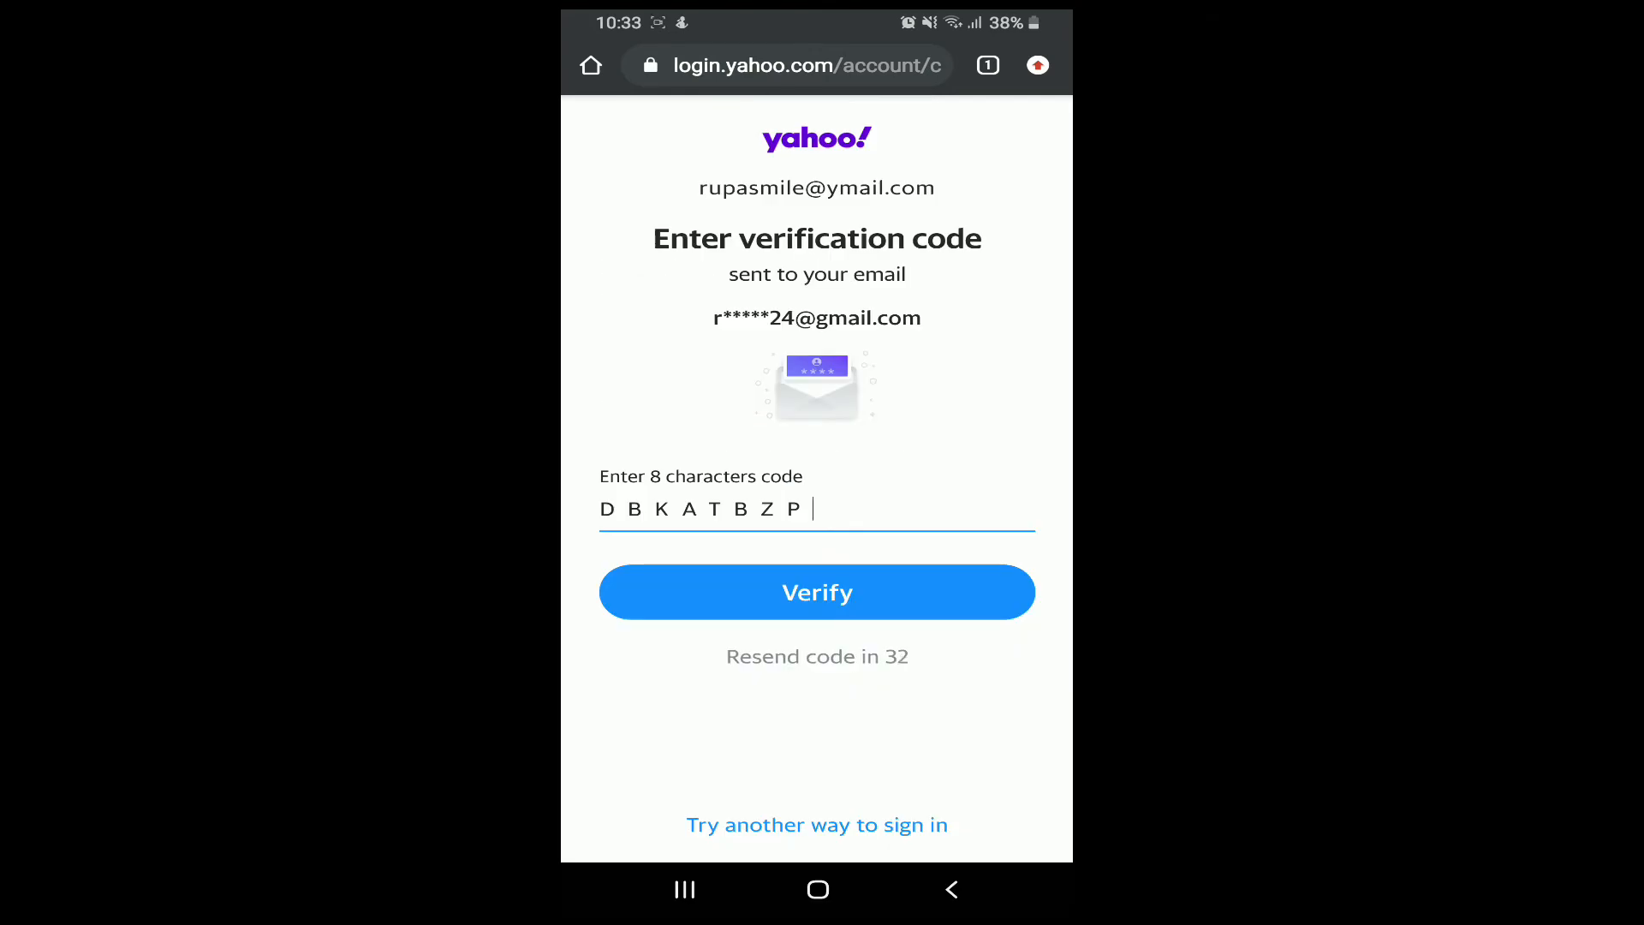
Verify the entered eight-character code to reach the new-password page.
left_click(817, 590)
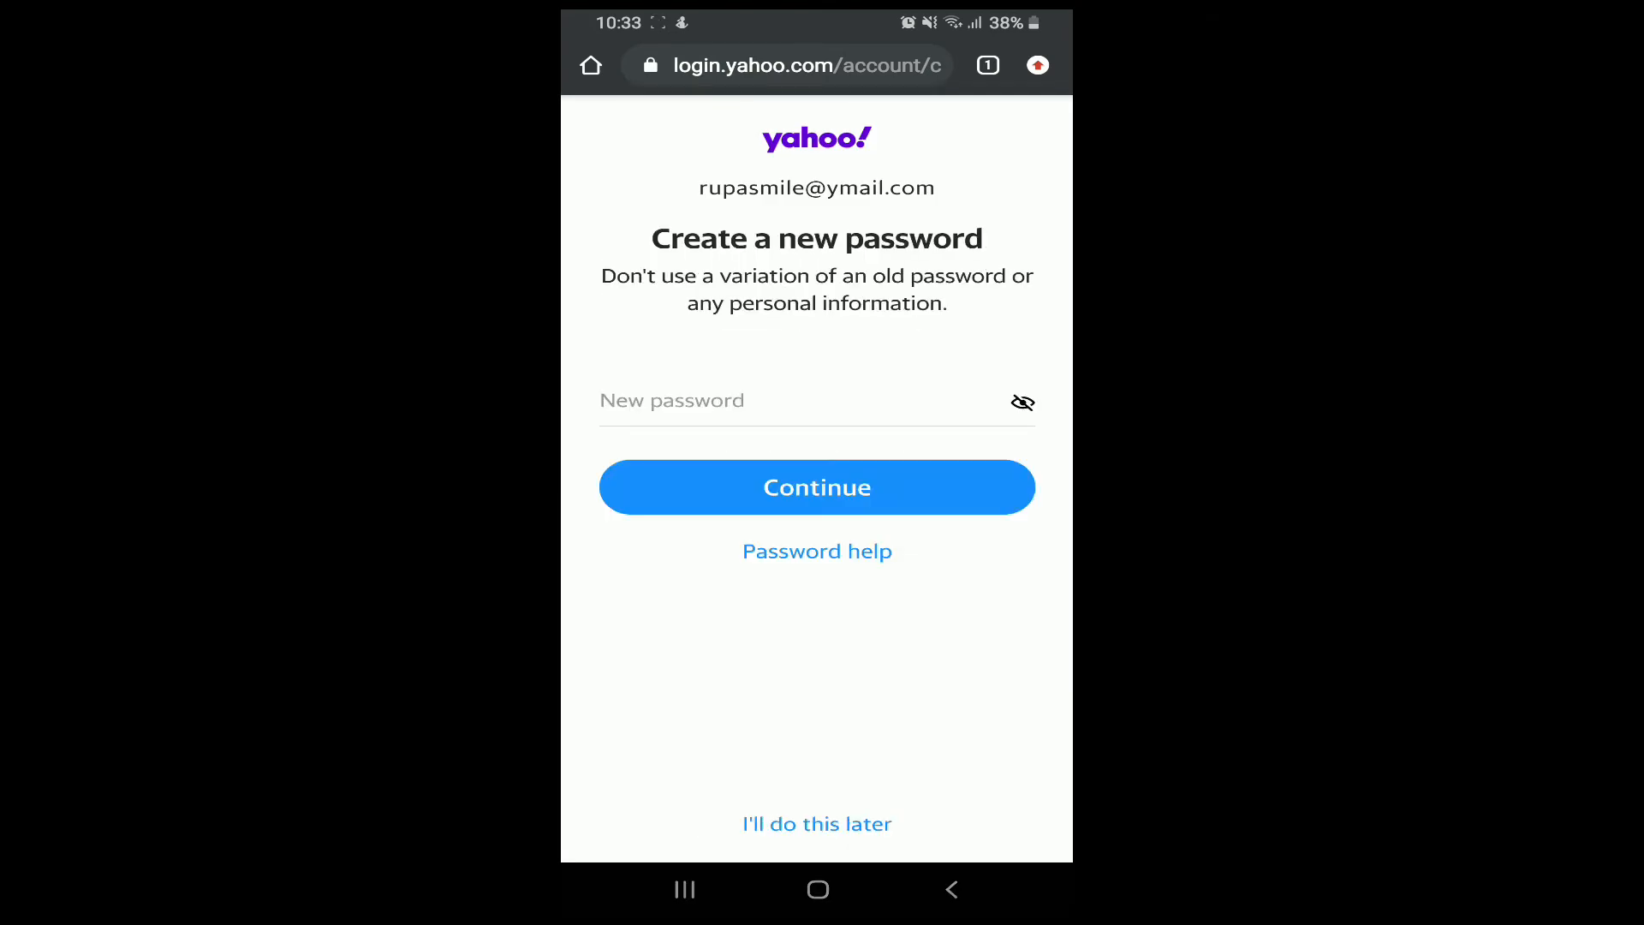
left_click(815, 401)
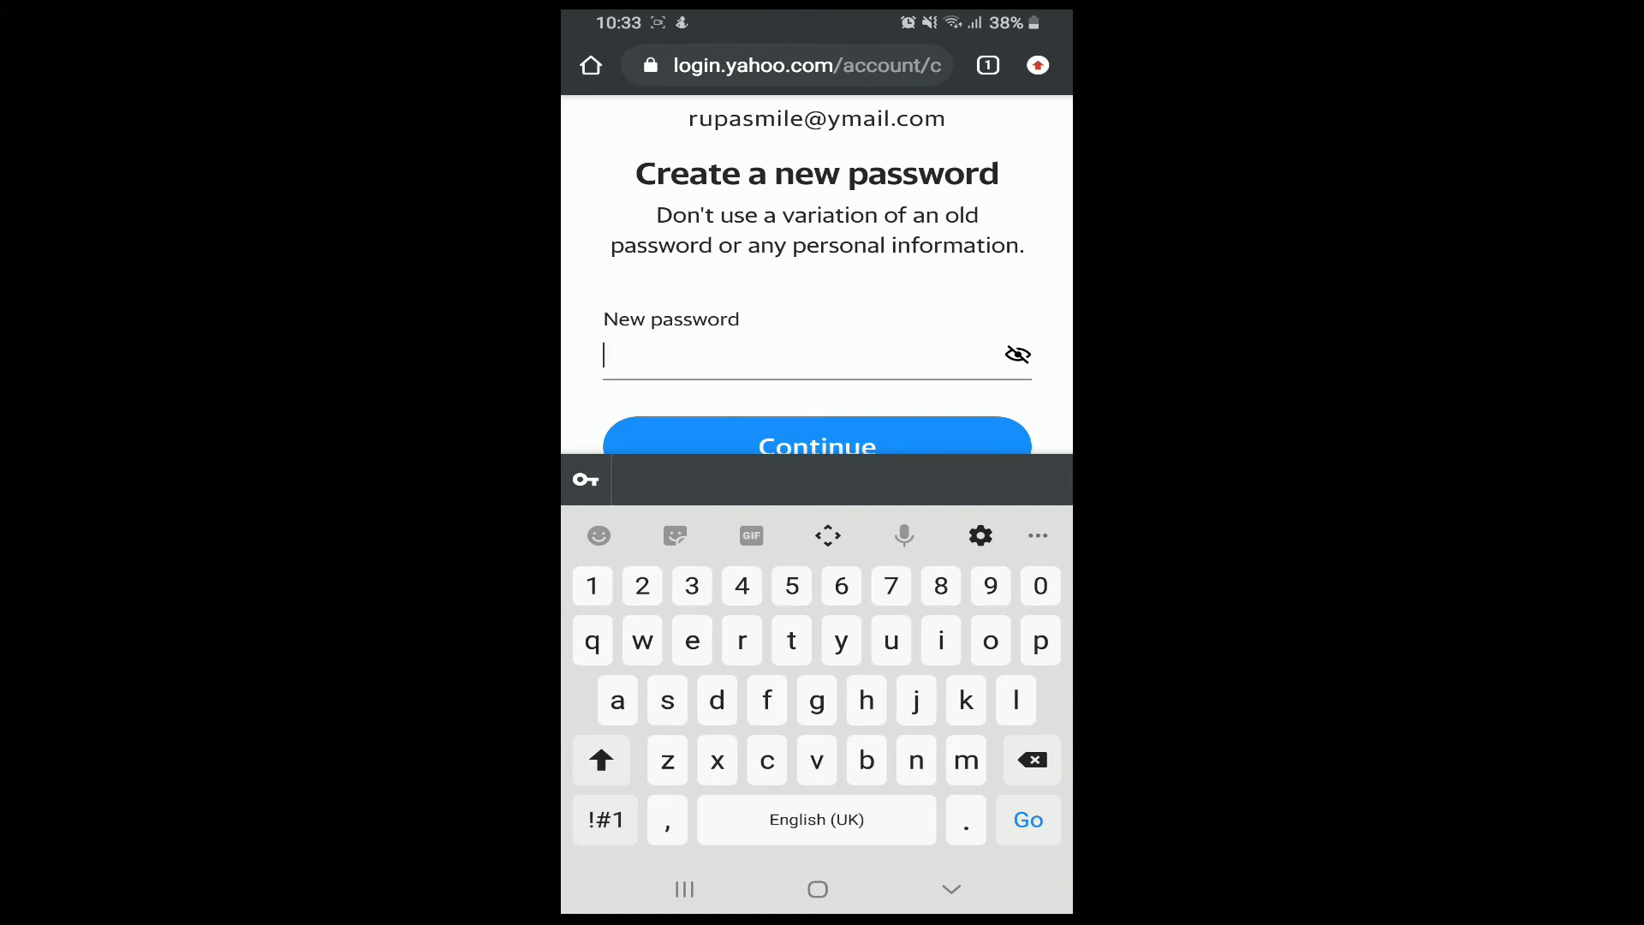
type("password")
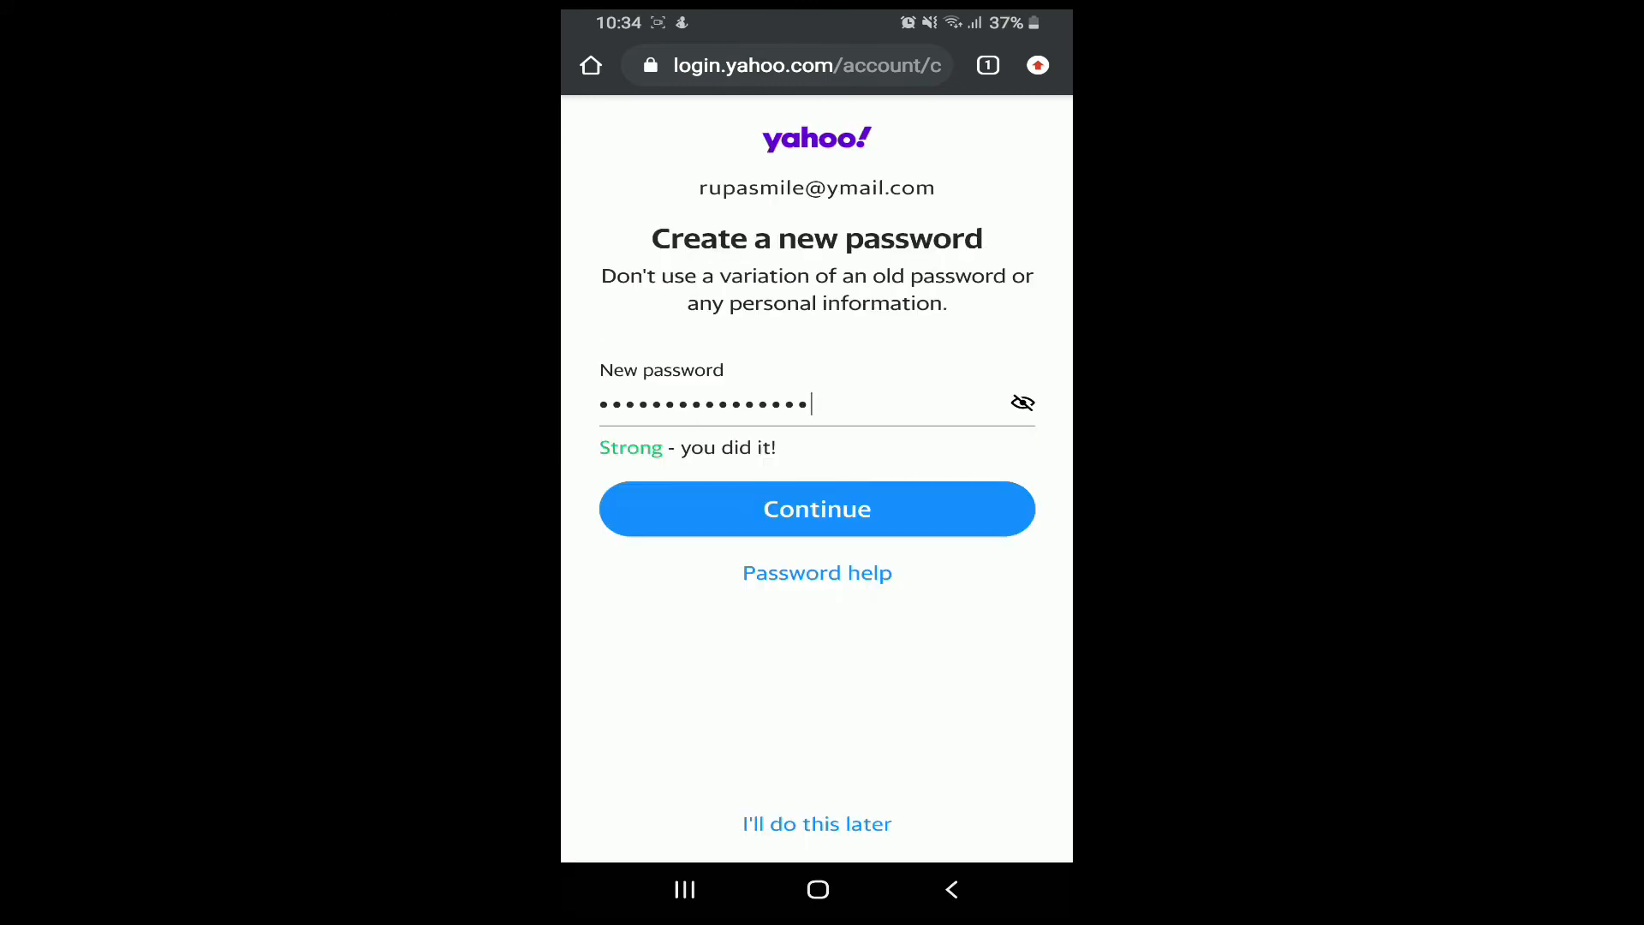
left_click(817, 508)
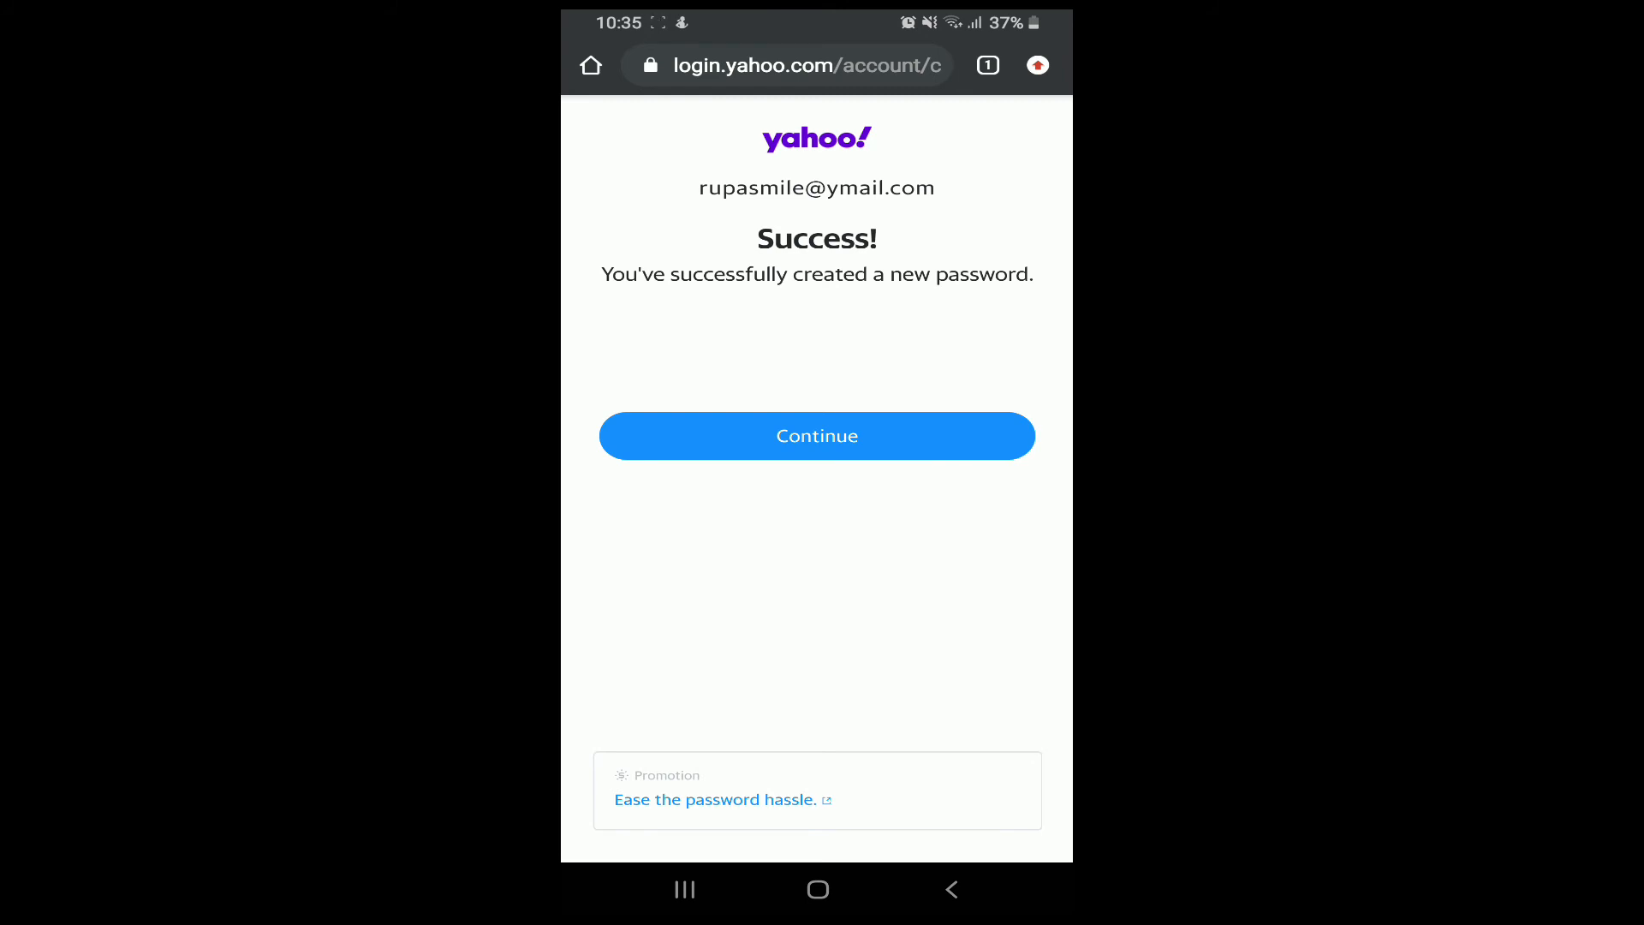
left_click(815, 435)
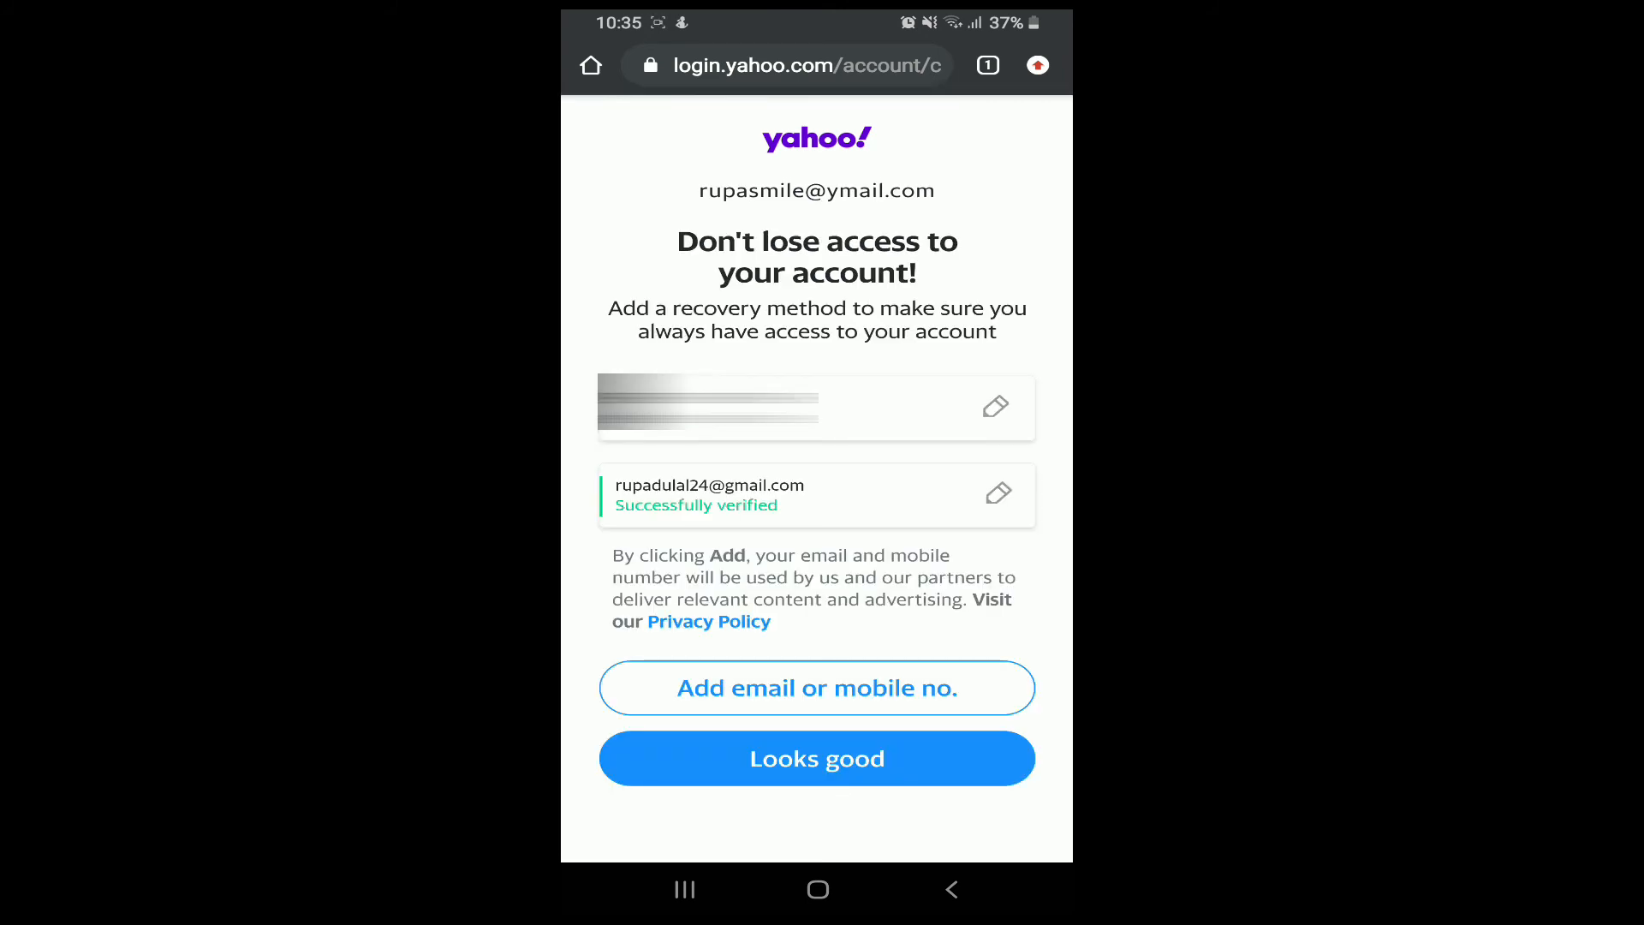